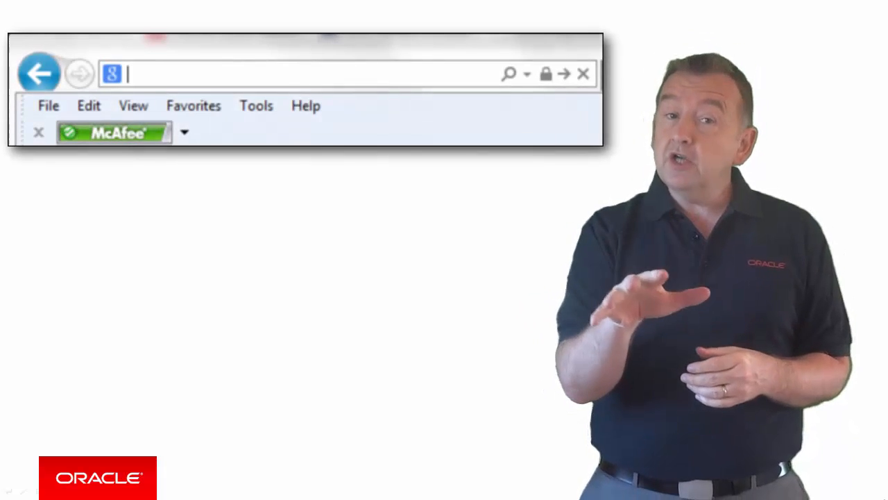
# Enter the address youtube.com/OracleMobilePlatform in the browser's address bar
pyautogui.write('youtube.com/O')
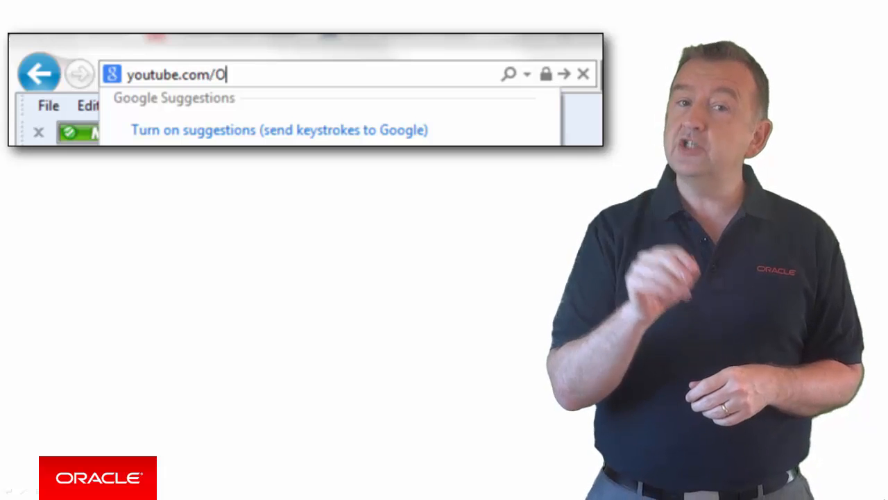
pyautogui.write('racleMobileP')
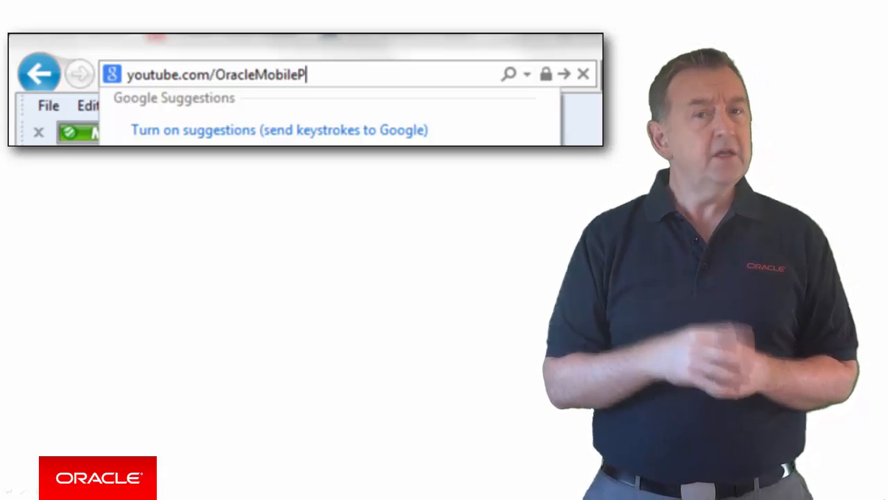
pyautogui.write('latform')
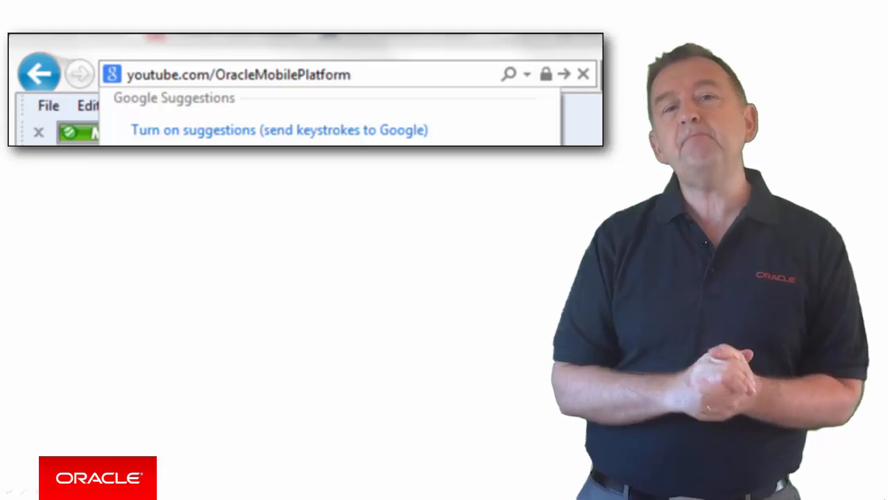
# Load the OracleMobilePlatform channel and begin searching for 'oracle MAF se'
pyautogui.press('Enter')
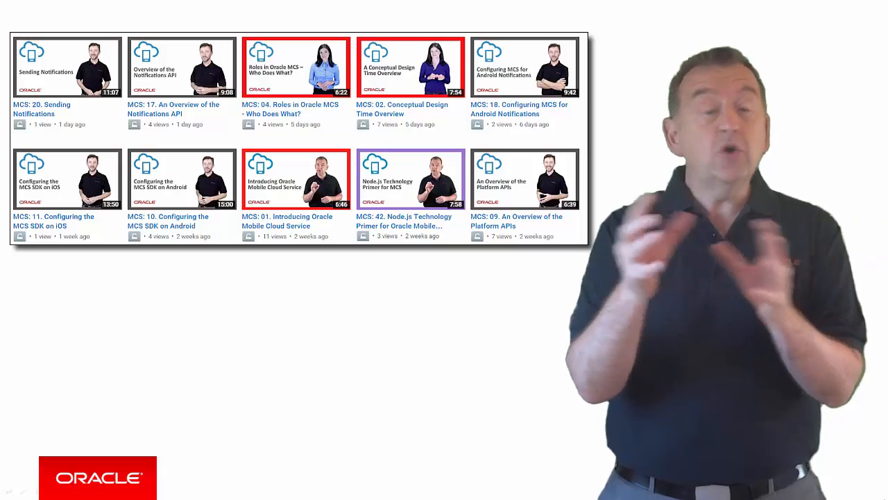
pyautogui.write('ora')
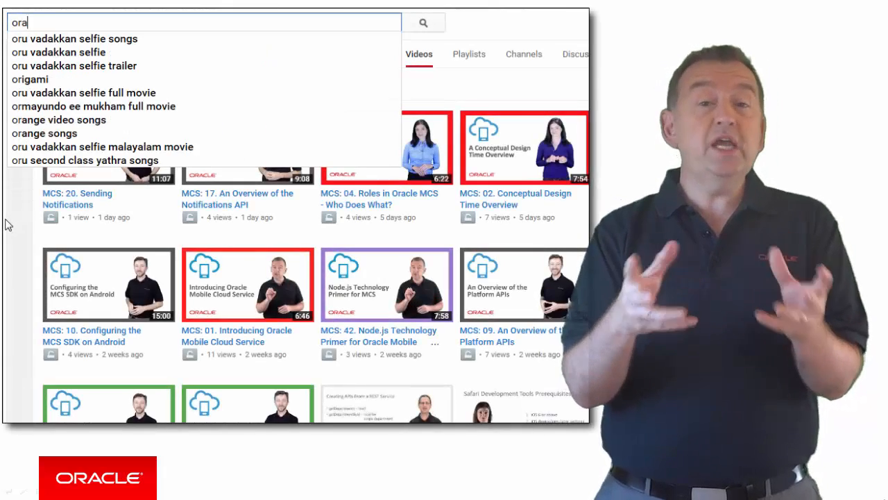
pyautogui.write('racle MAF se')
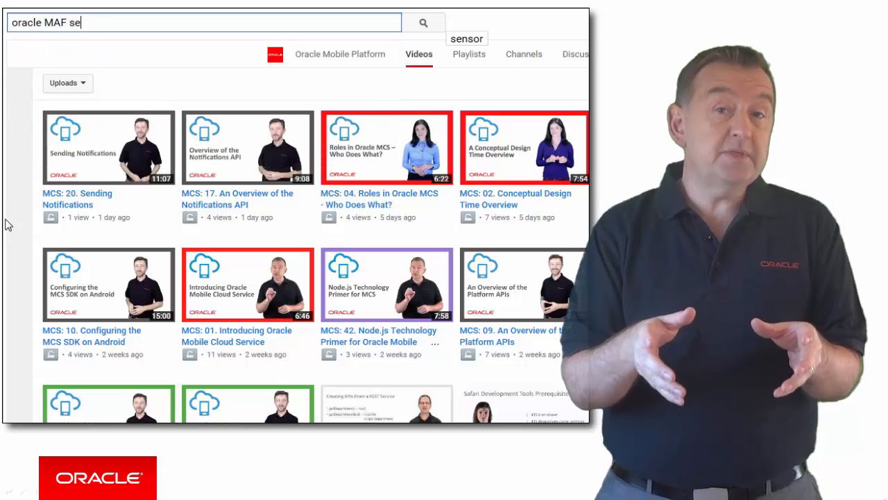